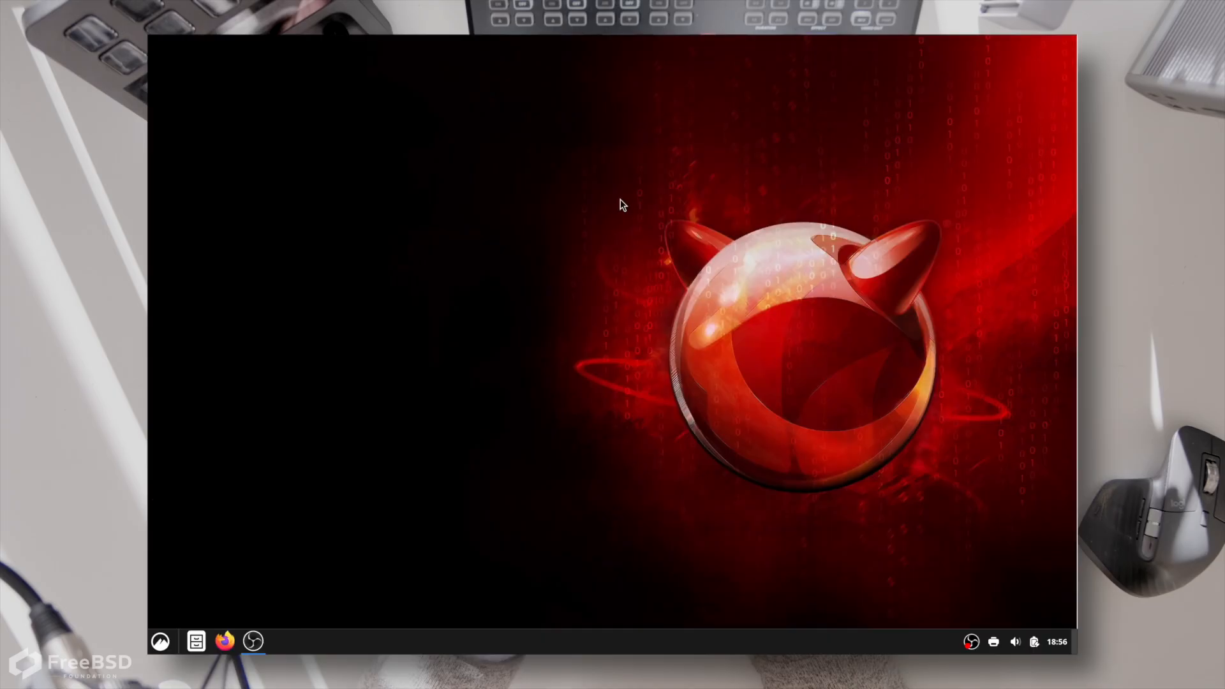
Log out of the red beastie session and log back into the MATE desktop
left_click(251, 642)
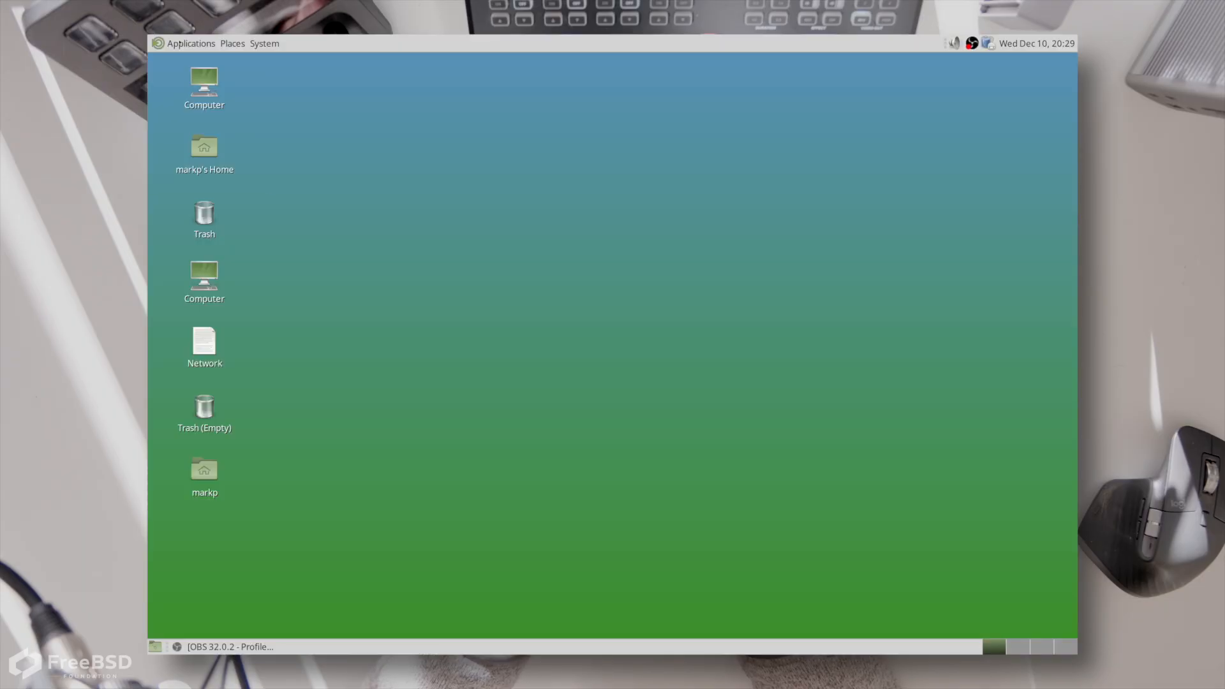
Switch from MATE to the blue-wave session and enter fastfetch in an xterm prompt
left_click(191, 43)
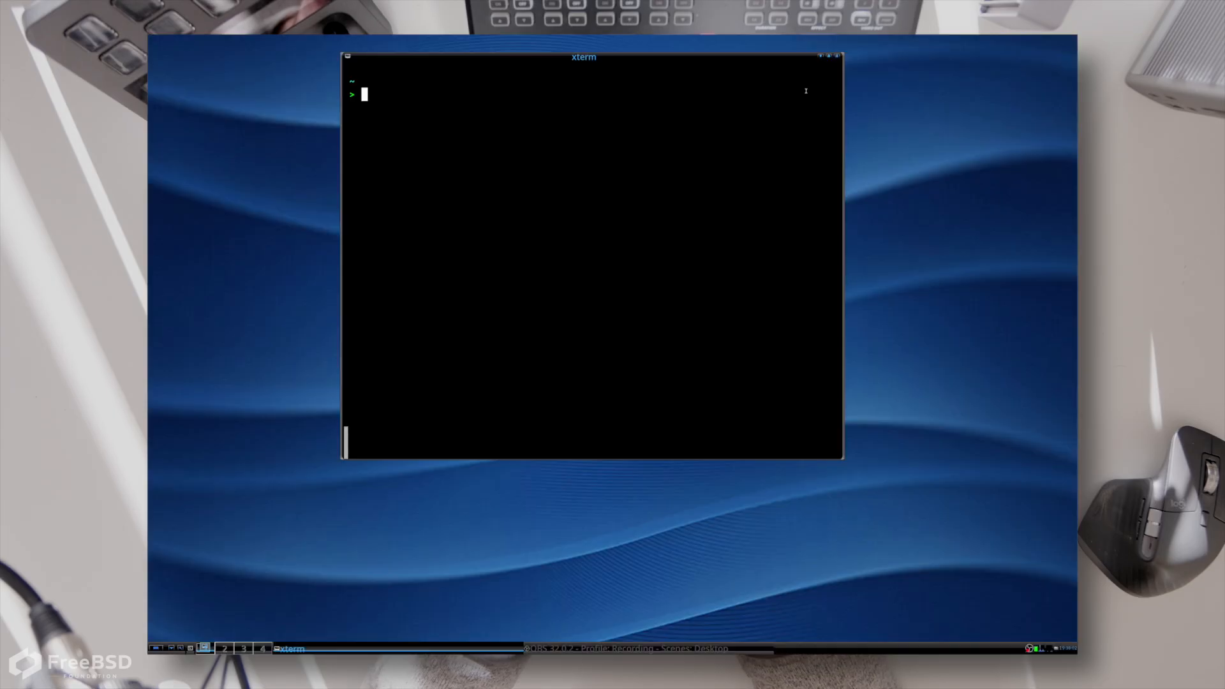
type("fastfetch")
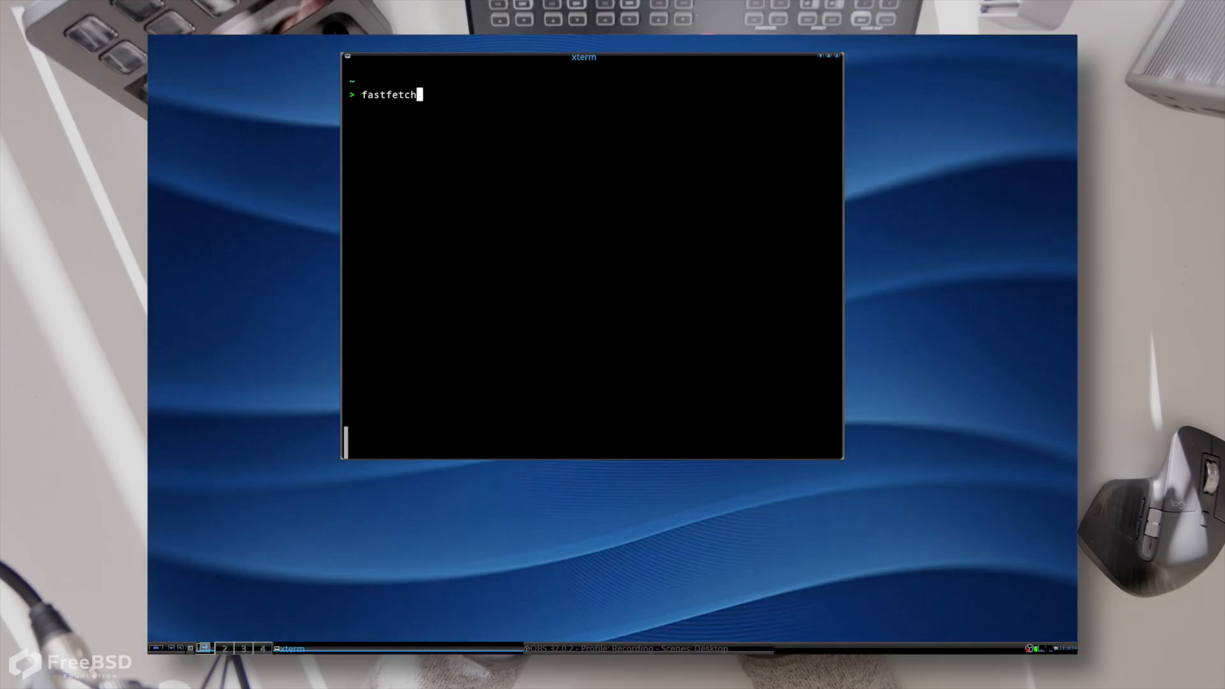